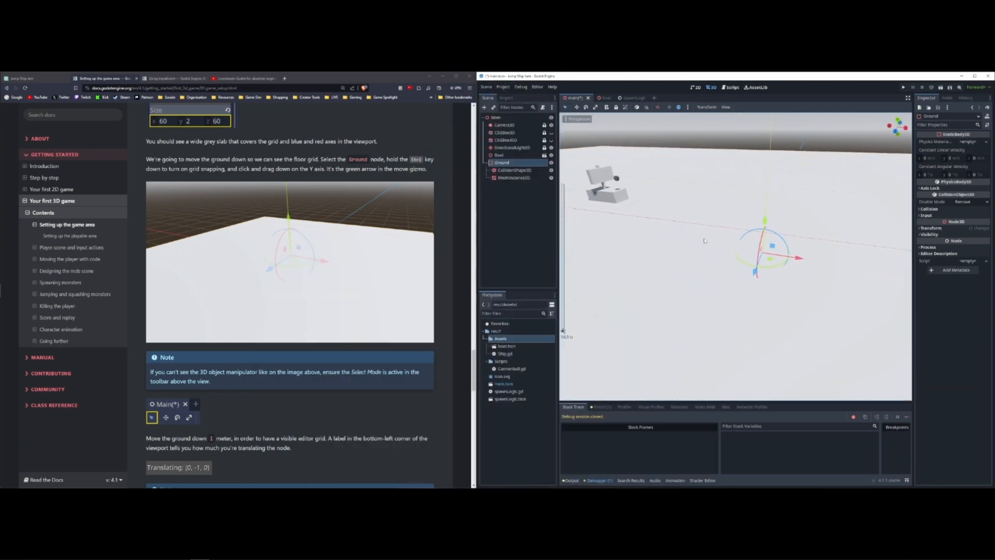
Select the Ground node and lower it 1 metre so the floor grid shows above the slab.
{"action": "left_click", "coordinate": [498, 155]}
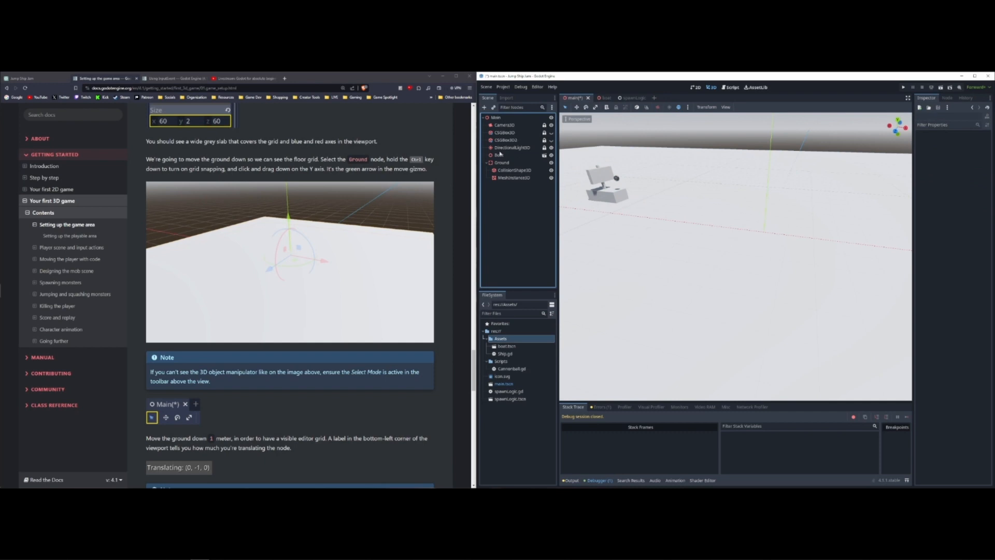
{"action": "left_click", "coordinate": [502, 162]}
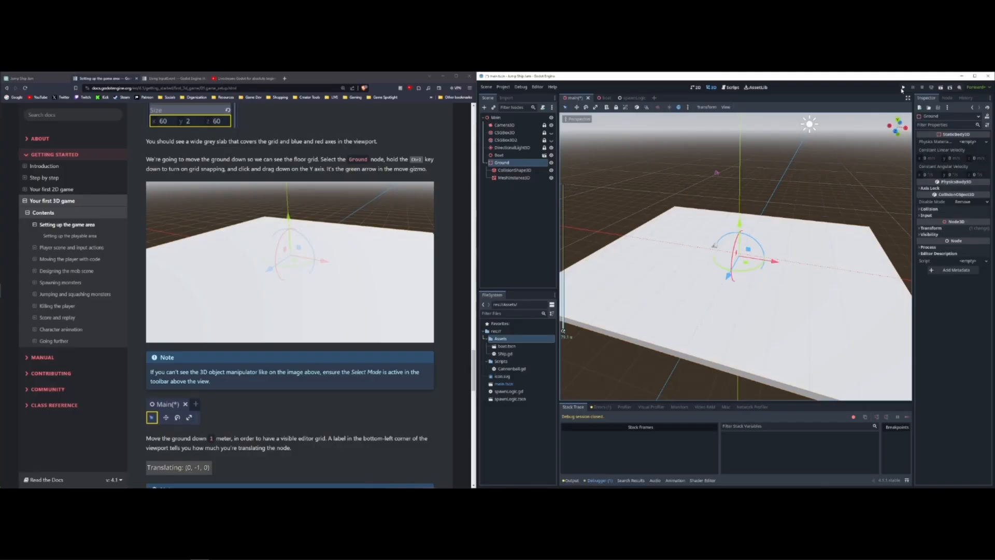
{"action": "left_click", "coordinate": [918, 86]}
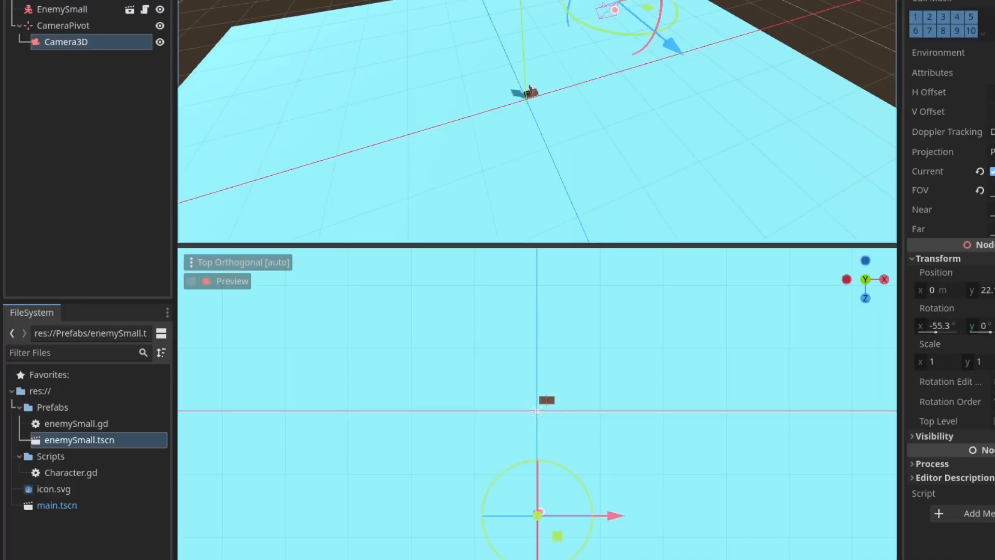
Enable the Camera3D preview in the lower viewport and browse its Orthogonal/Perspective projection options.
{"action": "left_click", "coordinate": [192, 281]}
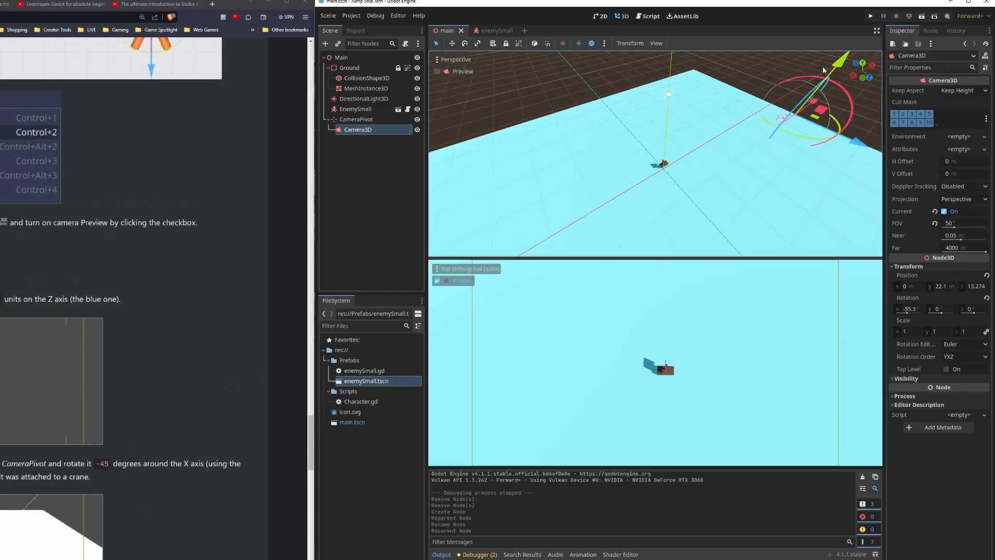
{"action": "left_click", "coordinate": [962, 199]}
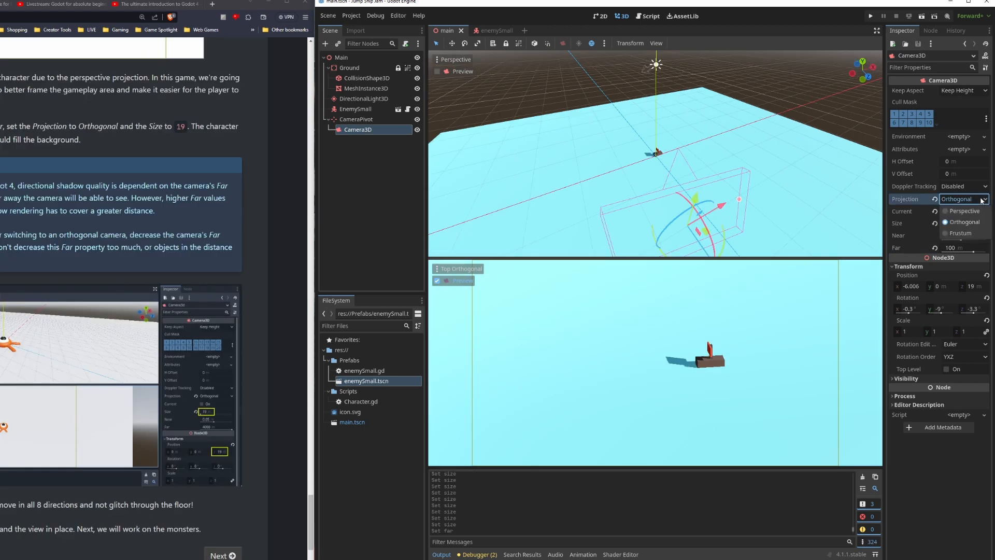
{"action": "left_click", "coordinate": [964, 211]}
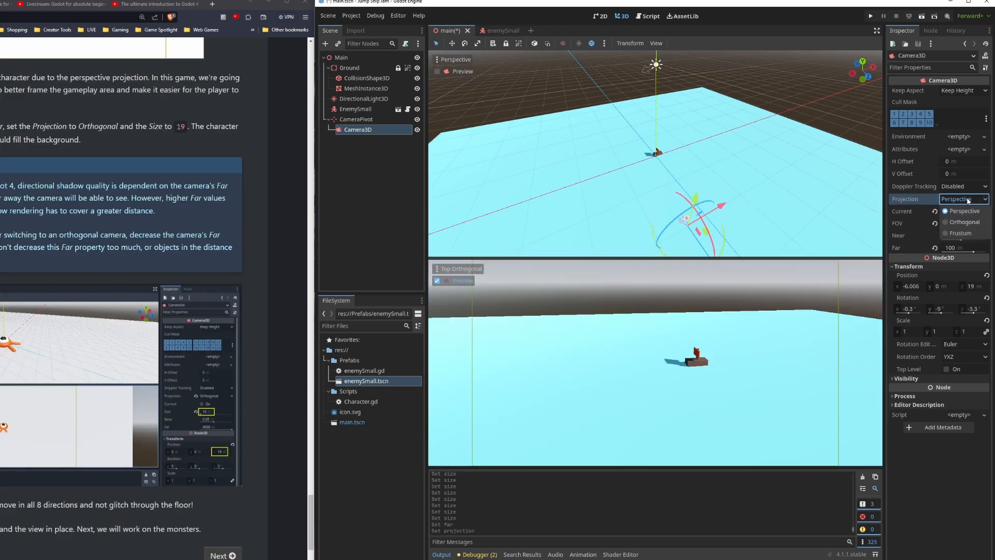